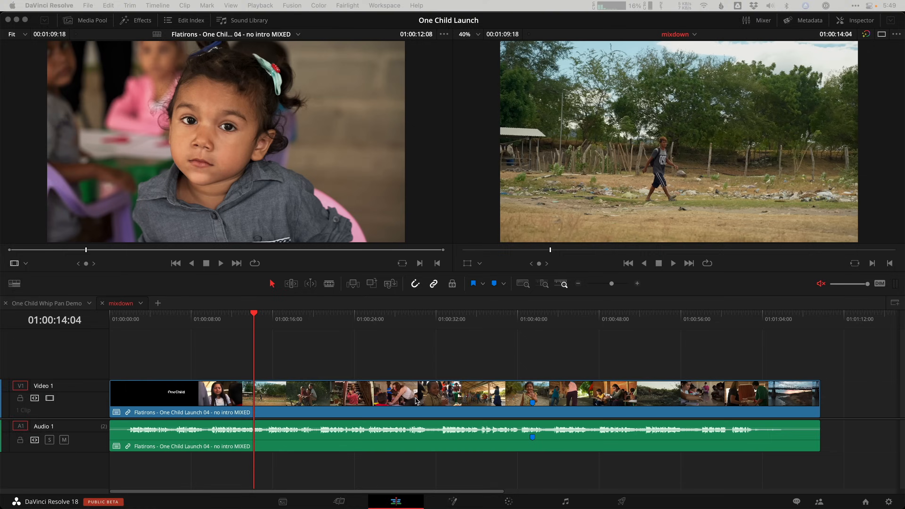
# - Select the Ozark Look adjustment clip and show its clip colour and name properties
pyautogui.rightClick(416, 399)
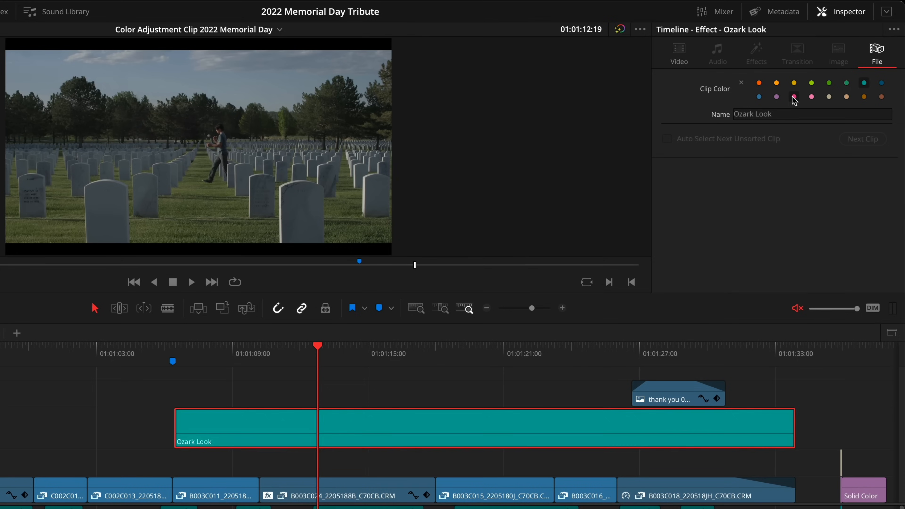
pyautogui.click(142, 29)
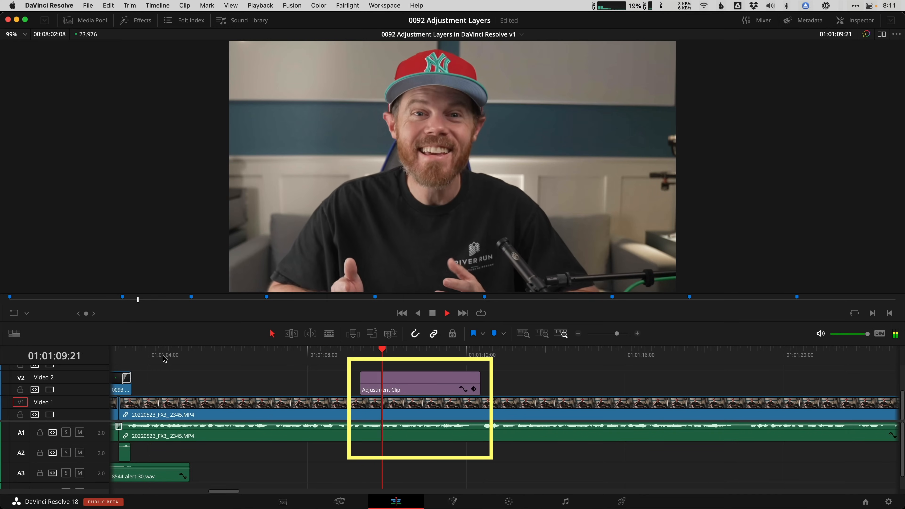
# - Place an adjustment clip on Video 2 above the footage and set its Transform Zoom to 1.260
pyautogui.click(447, 313)
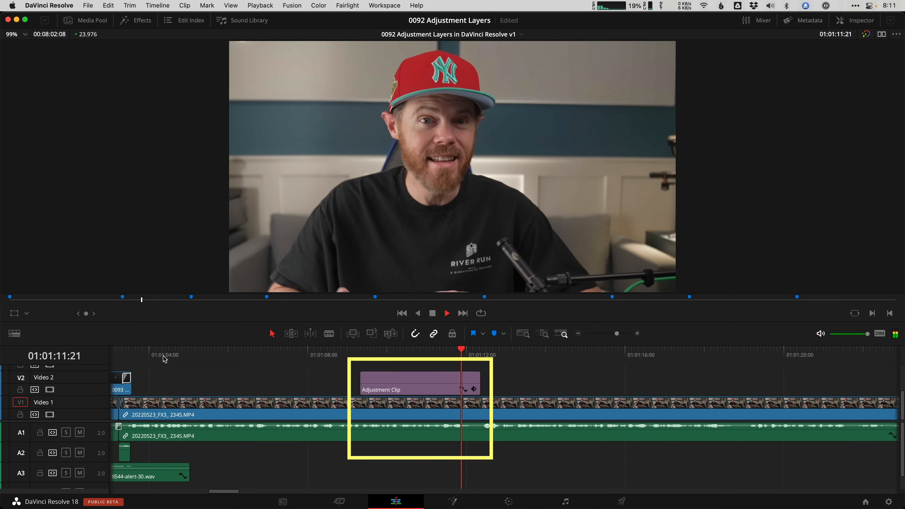
pyautogui.click(136, 20)
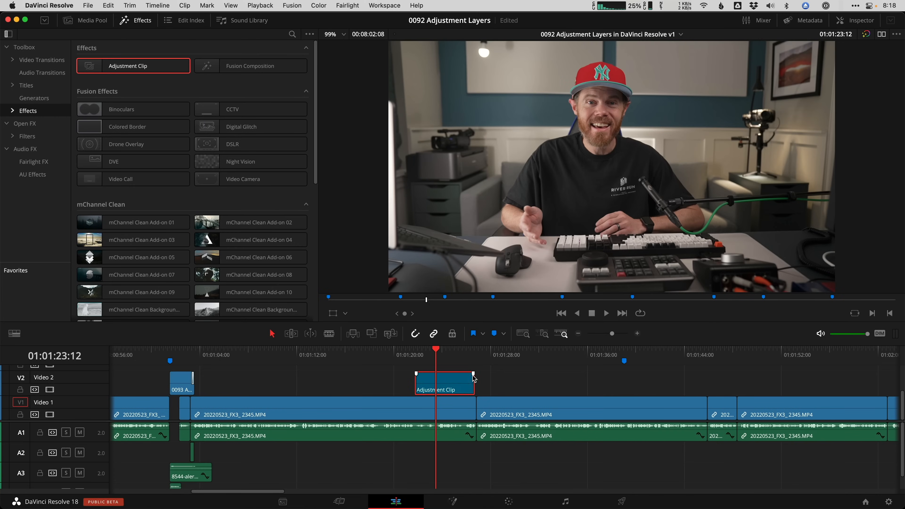
pyautogui.click(856, 20)
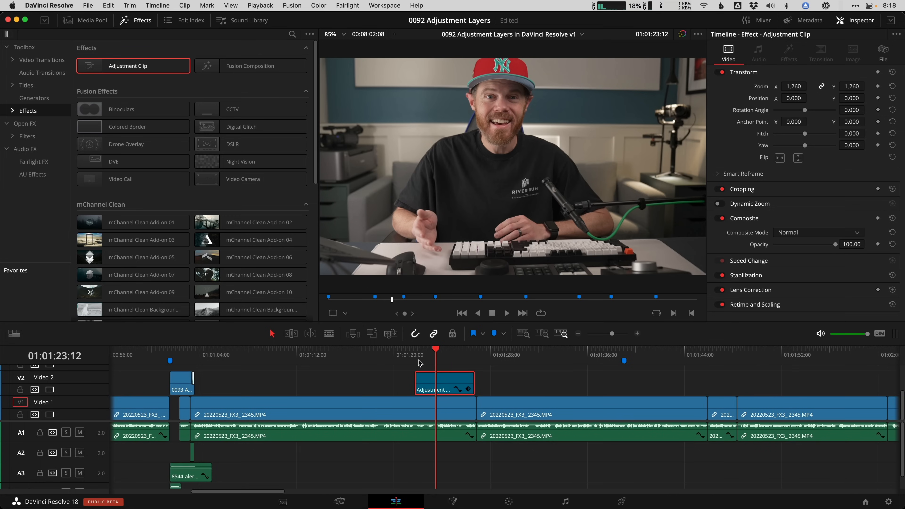
pyautogui.click(506, 313)
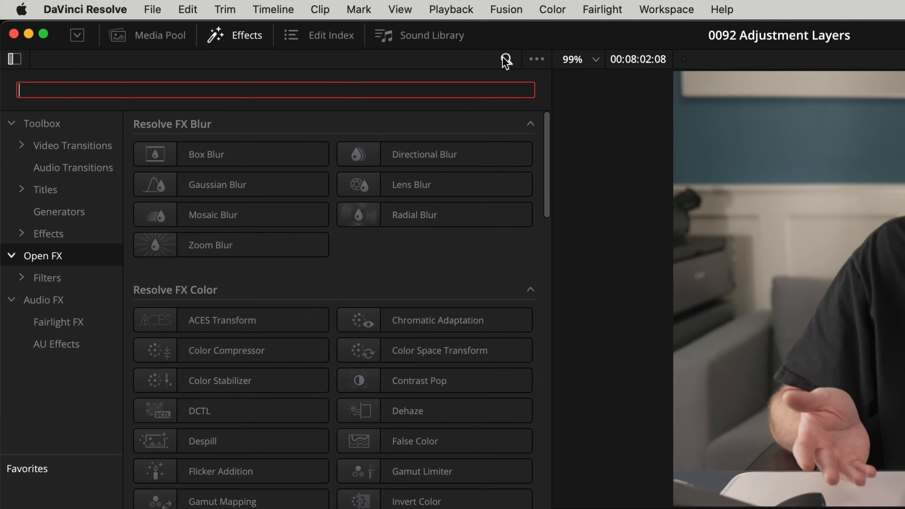
# - Find the Resolve FX Grid effect and apply it to the adjustment clip on Video 3
pyautogui.write('grid')
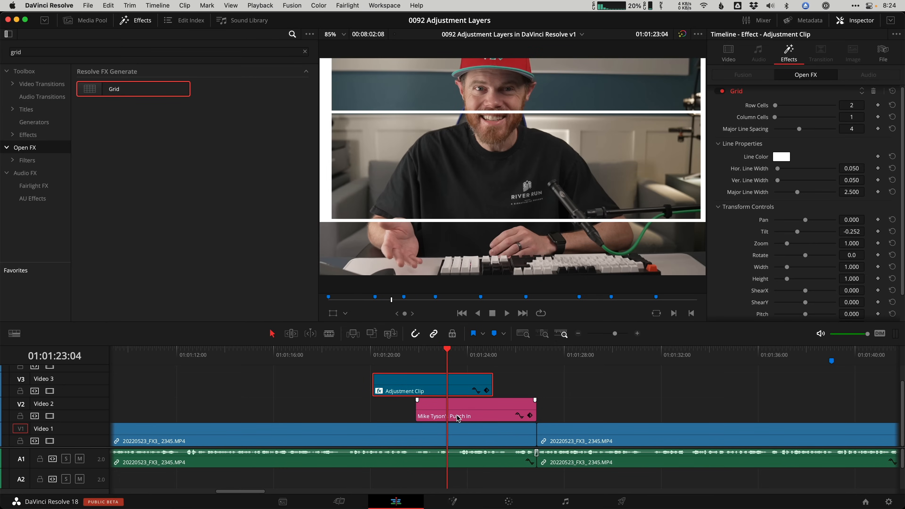
pyautogui.click(459, 416)
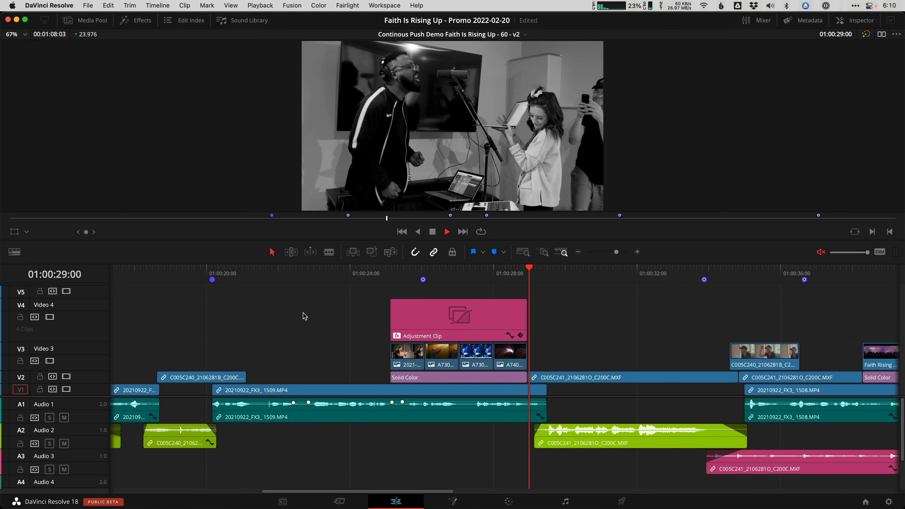
# - Select the Video 4 adjustment clip over the photos and keyframe its Transform Zoom
pyautogui.click(136, 20)
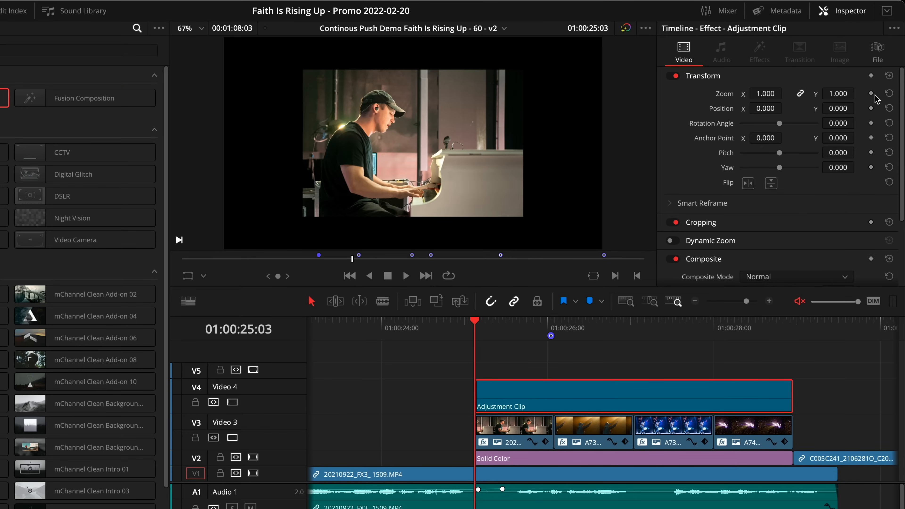
pyautogui.click(871, 93)
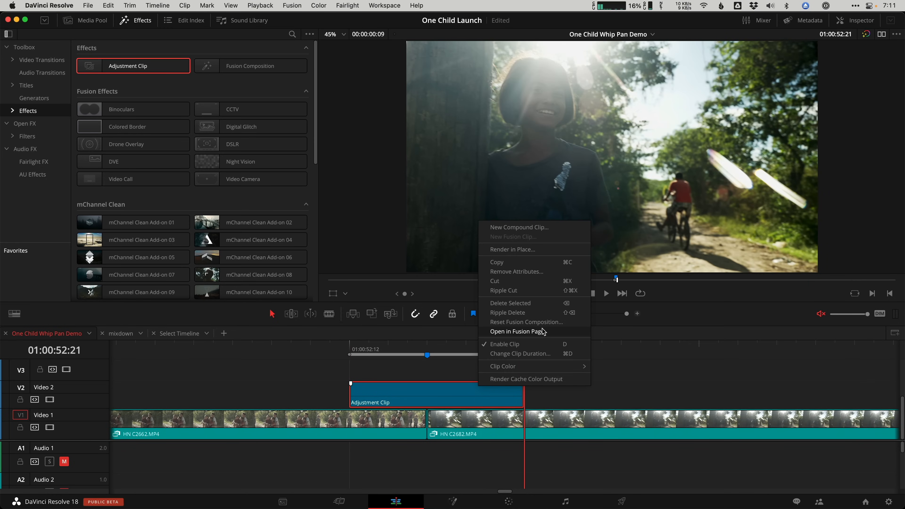
# - Add a Transform1 node between MediaIn1 and MediaOut1 in Fusion and show its position controls
pyautogui.click(518, 331)
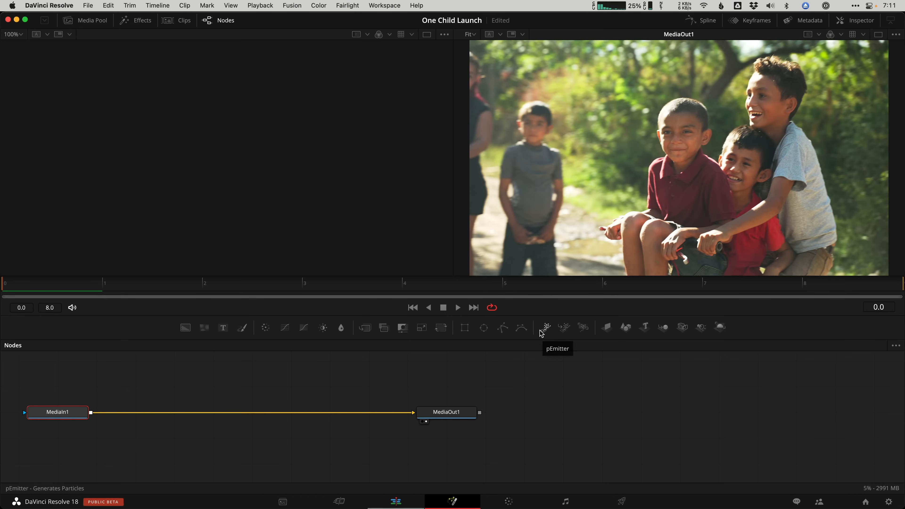
pyautogui.moveTo(354, 391)
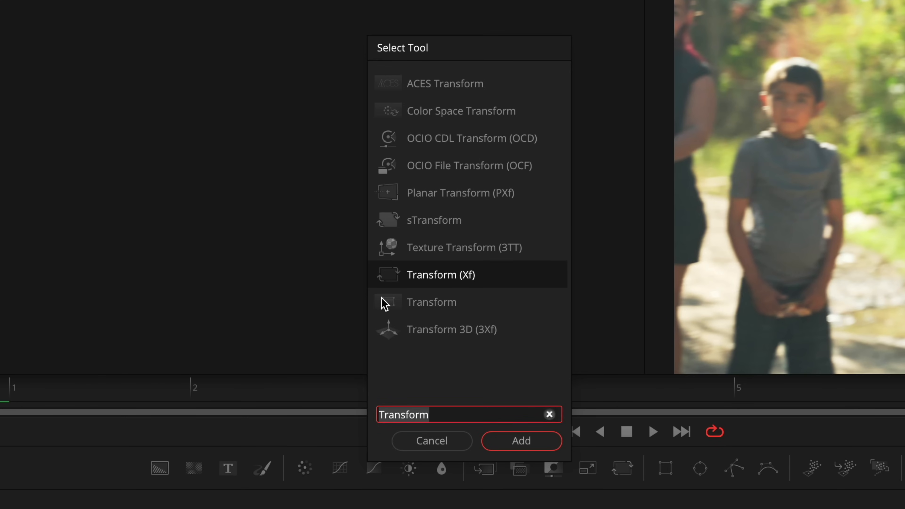
pyautogui.click(431, 302)
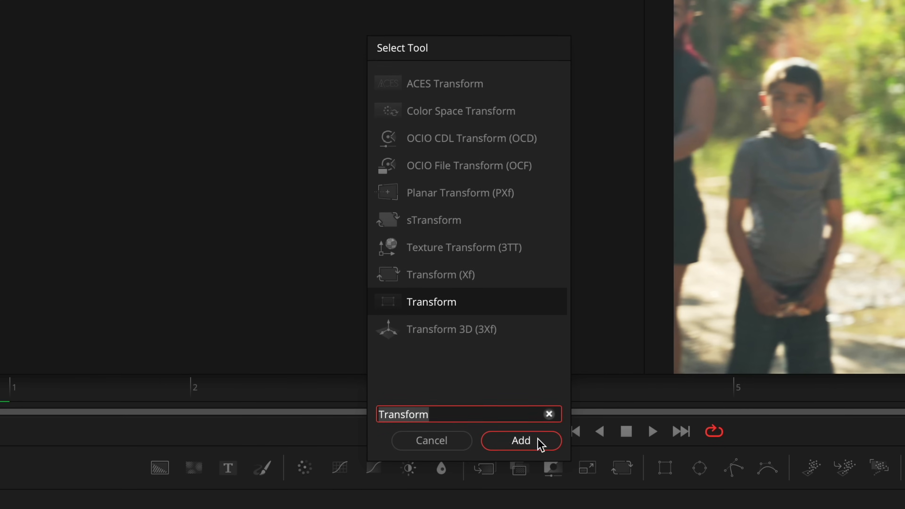
pyautogui.click(520, 440)
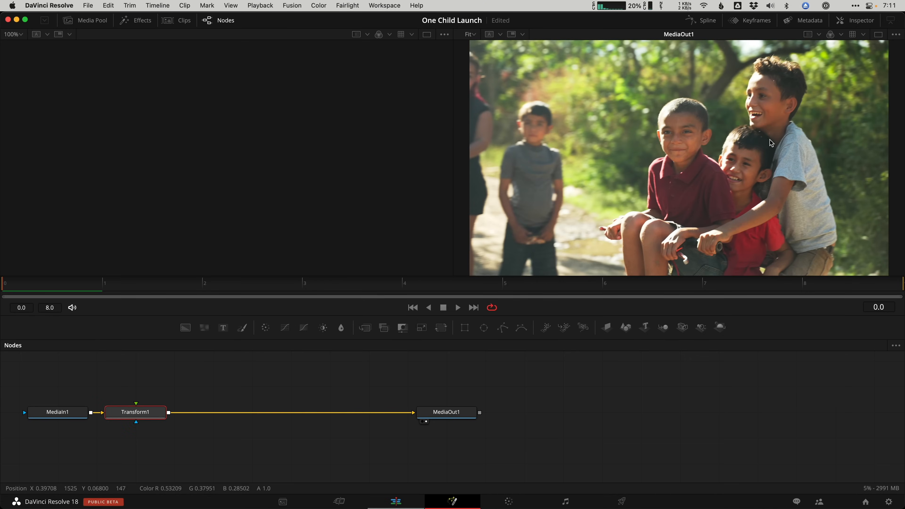
pyautogui.click(859, 20)
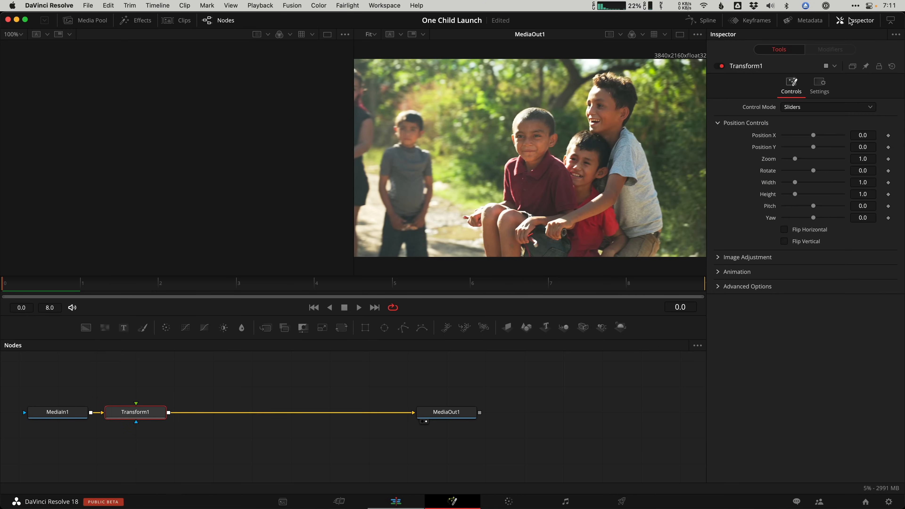
pyautogui.click(745, 286)
pyautogui.write('-1')
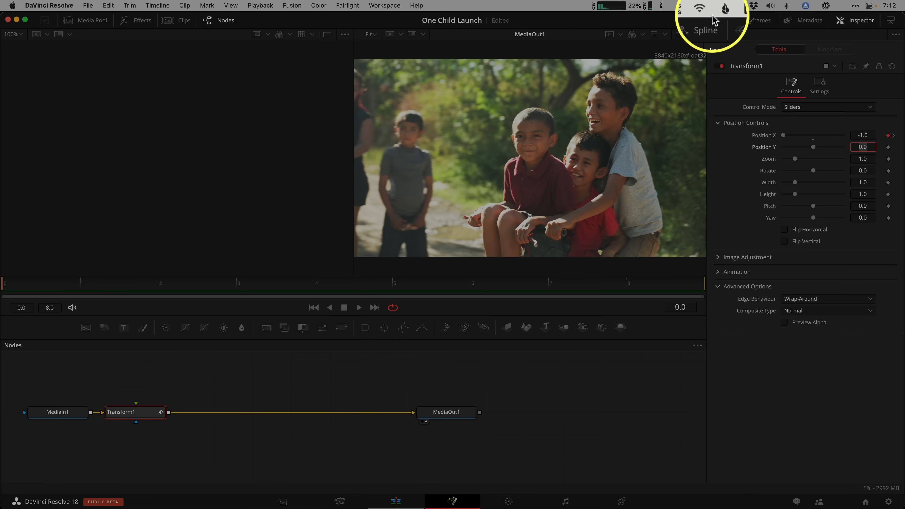
# - Show Transform1's Position X animation curve in the Fusion Spline editor
pyautogui.click(705, 30)
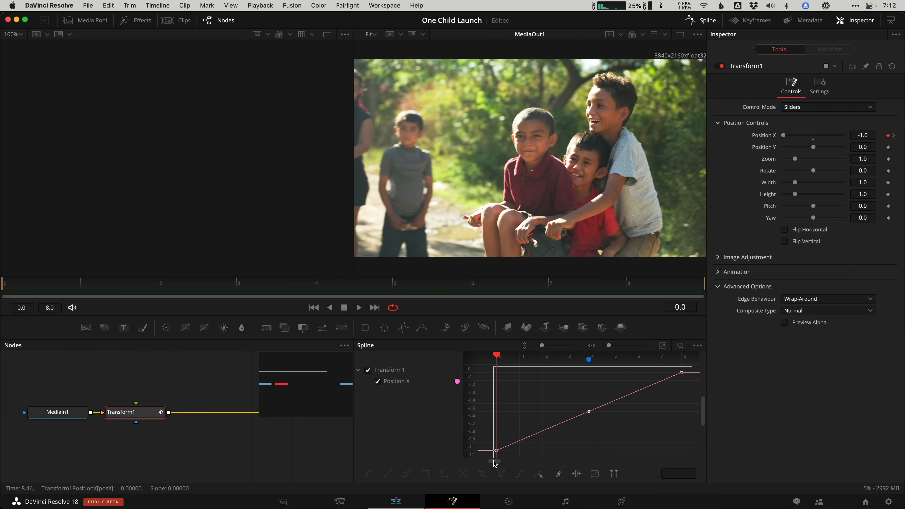
# - Smooth the Position X curve into an S-shape with ease in 30 and ease out 33
pyautogui.press('s')
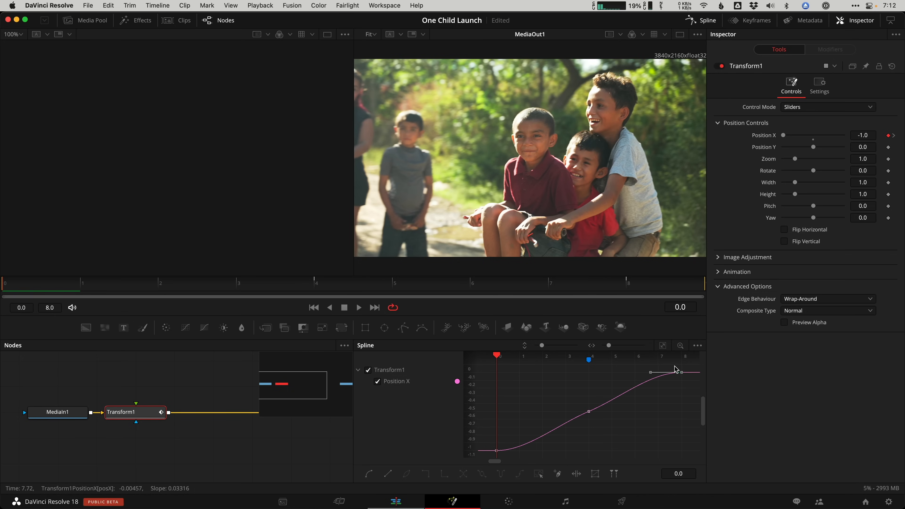
pyautogui.press('t')
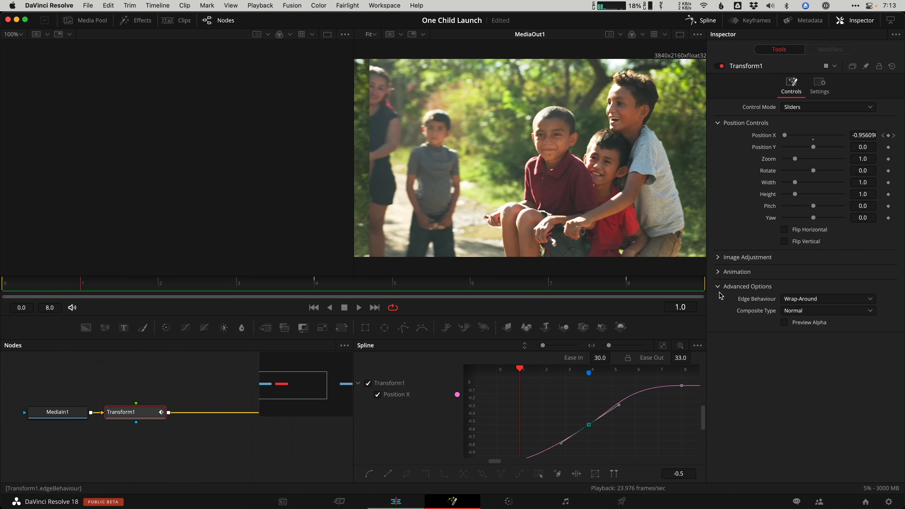
# - Enable motion blur on Transform1's animation for the whip pan
pyautogui.click(737, 272)
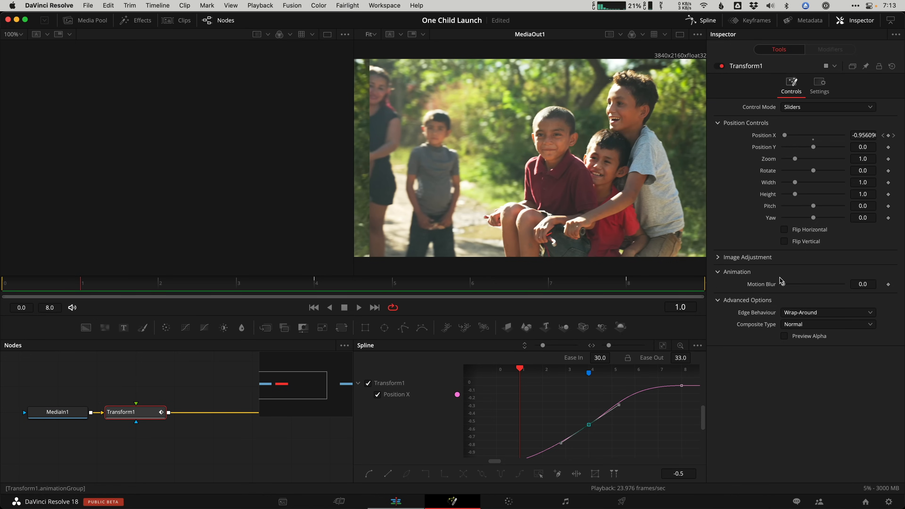
pyautogui.moveTo(785, 283); pyautogui.dragTo(854, 283)
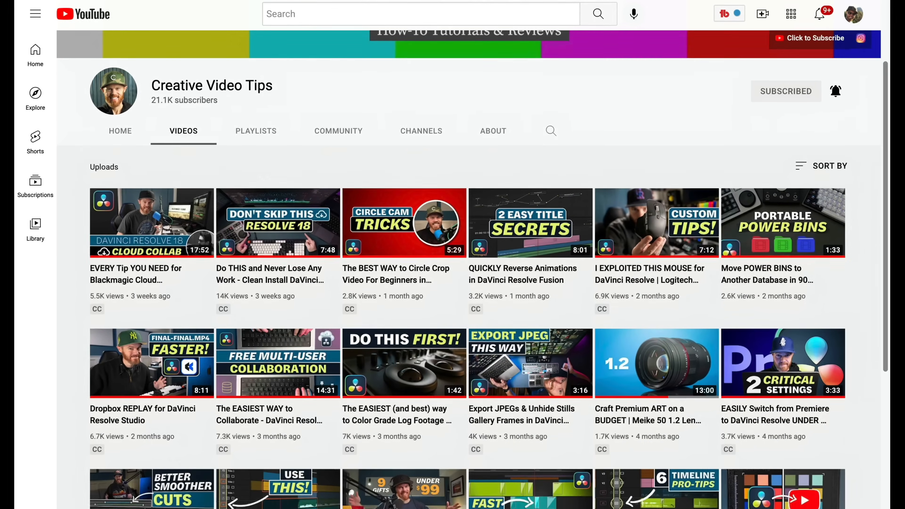
# - Scroll through the Creative Video Tips channel's uploaded videos
pyautogui.scroll(-3)
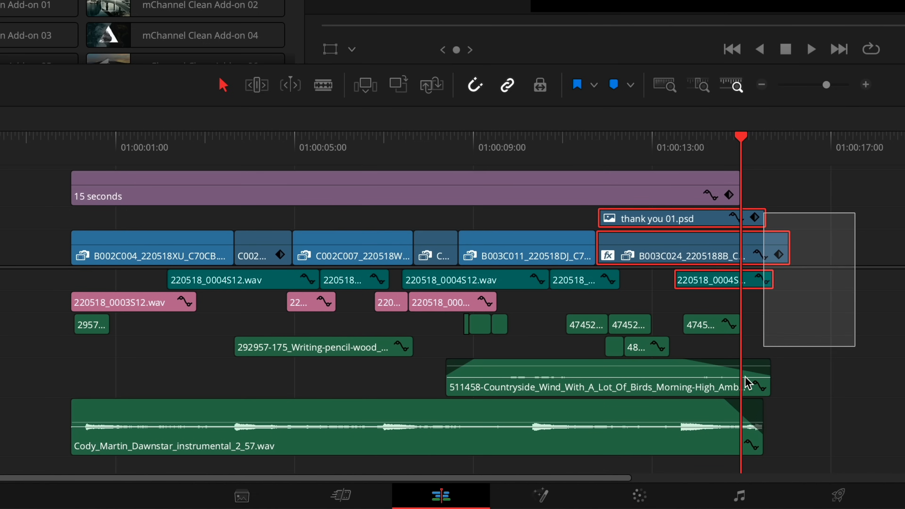
# - Duplicate the clips under the 15 seconds adjustment clip later in the timeline and zoom out
pyautogui.press('shift+]')
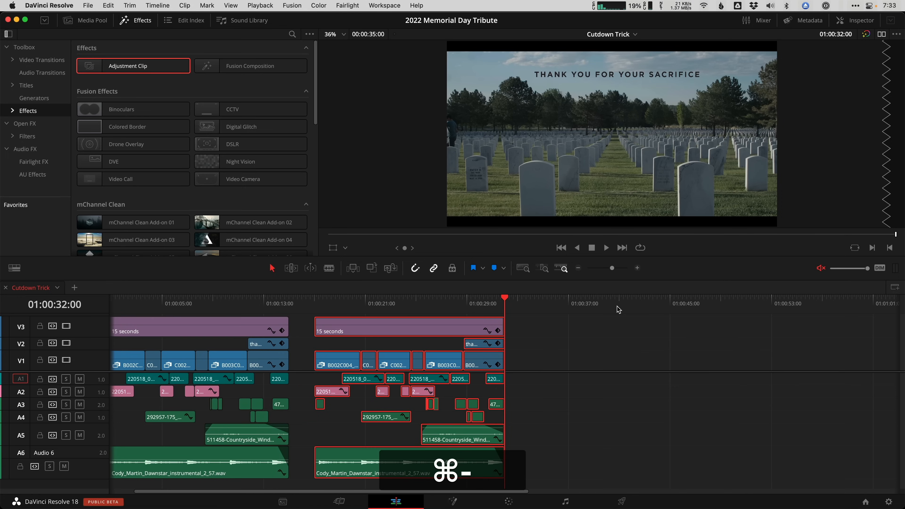
pyautogui.press('cmd+v')
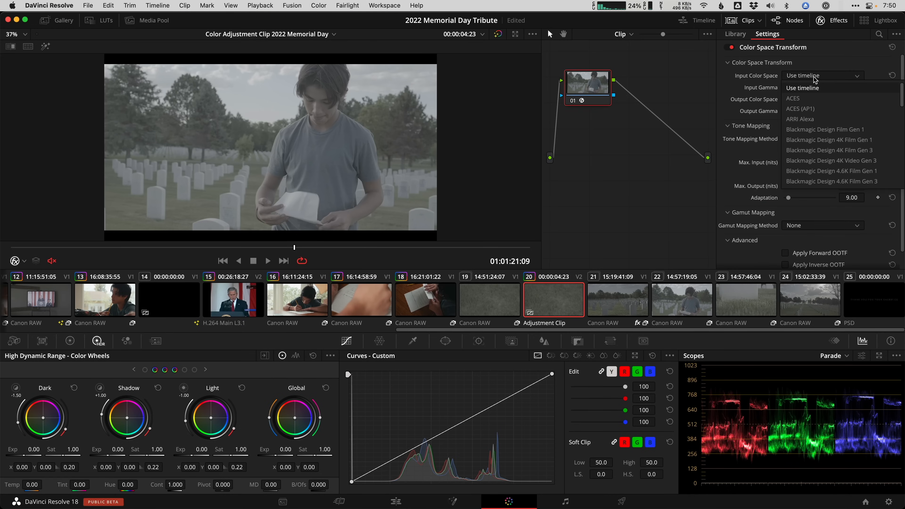
# - Set the Color Space Transform's input color space to match the footage
pyautogui.click(817, 75)
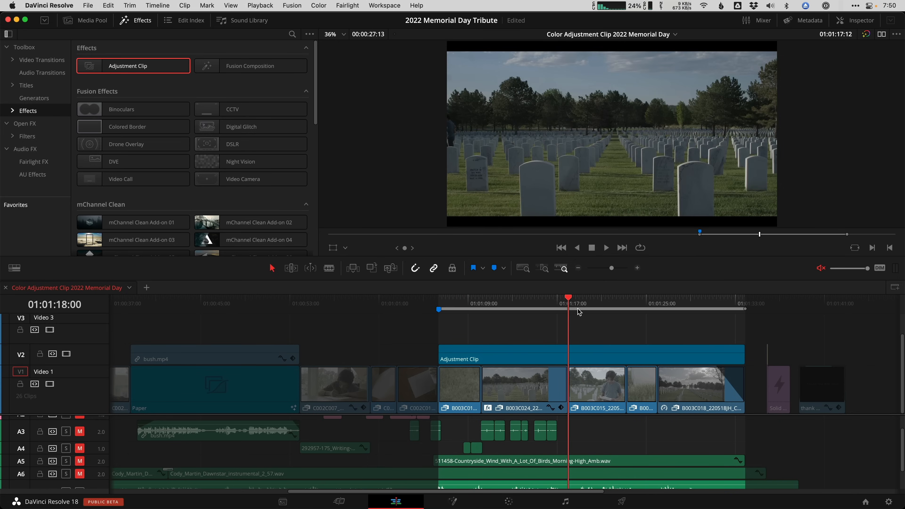
# - Select the cemetery adjustment clip and view Color Management in Project Settings
pyautogui.click(521, 310)
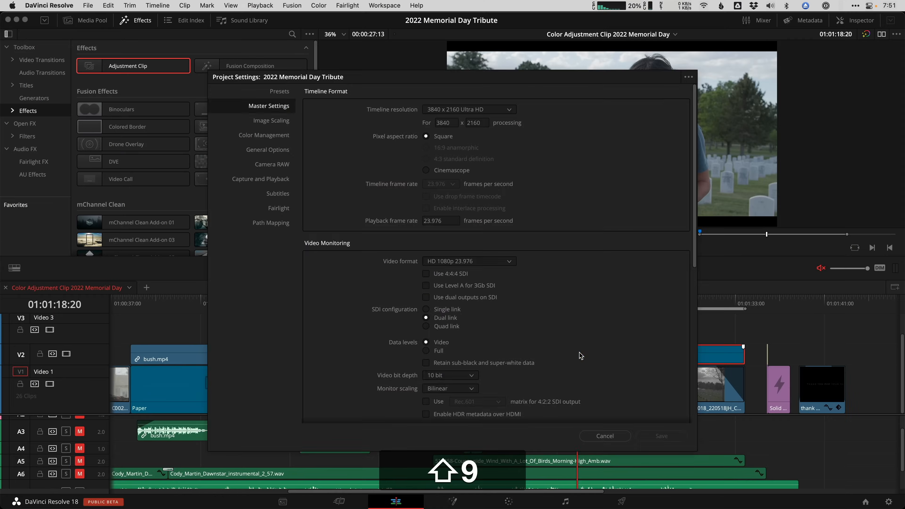
pyautogui.click(264, 134)
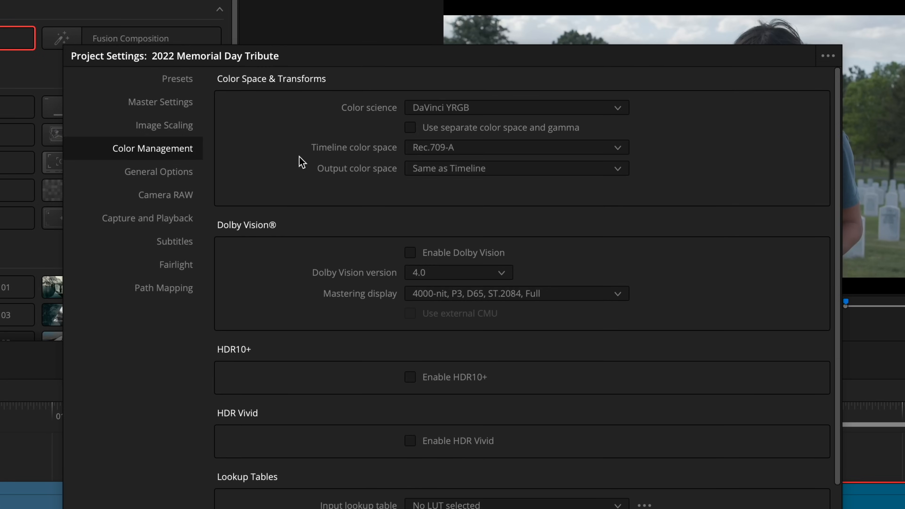
pyautogui.click(515, 107)
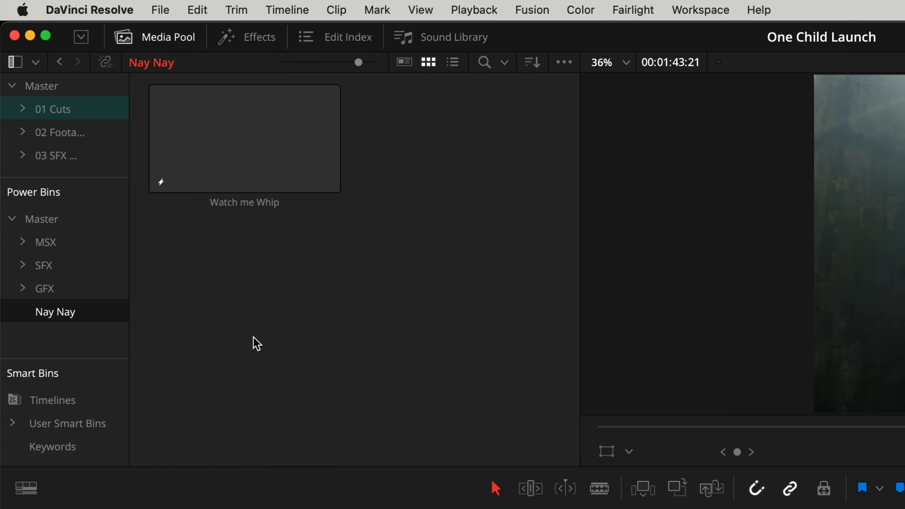
pyautogui.moveTo(399, 144)
pyautogui.write(' 8')
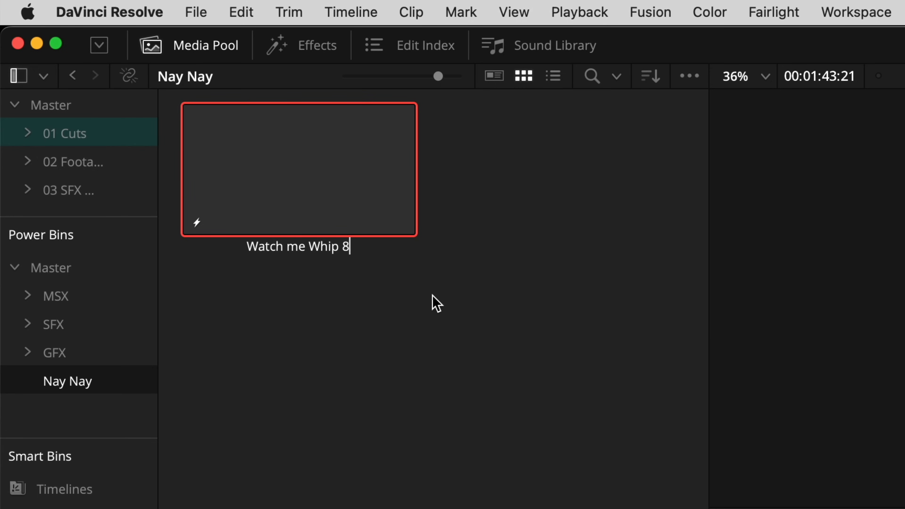
# - Rename the power bin's Watch me Whip clip to 'Watch me Whip 8 frame'
pyautogui.write('frame')
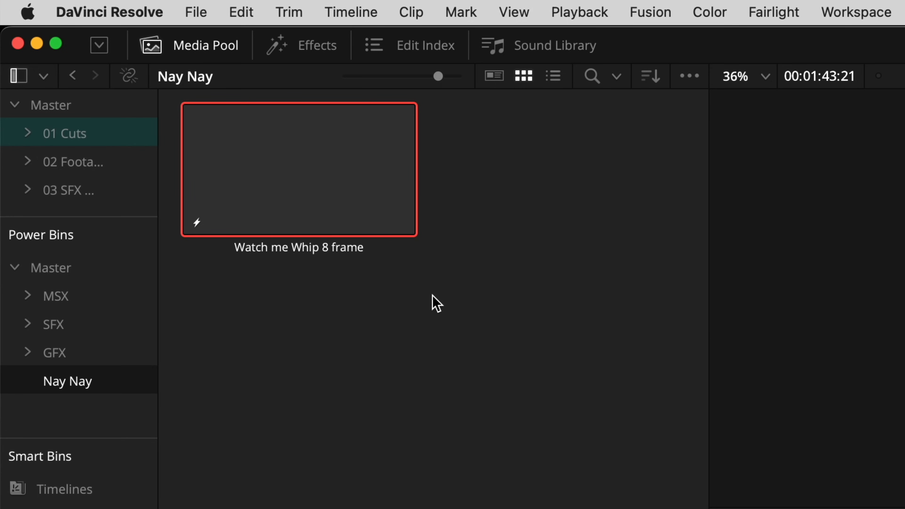